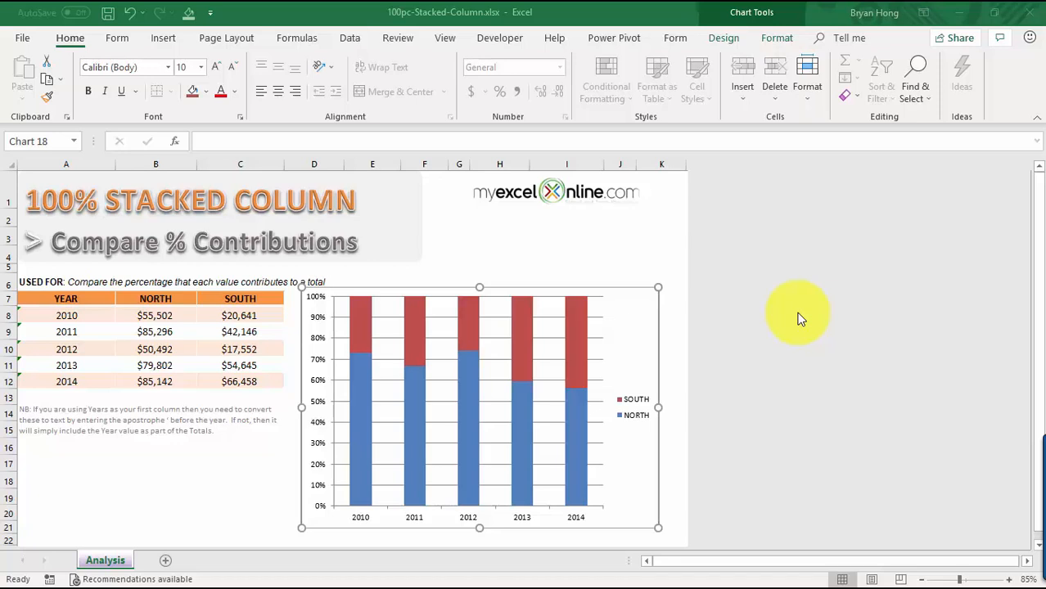
mouse_move(546, 328)
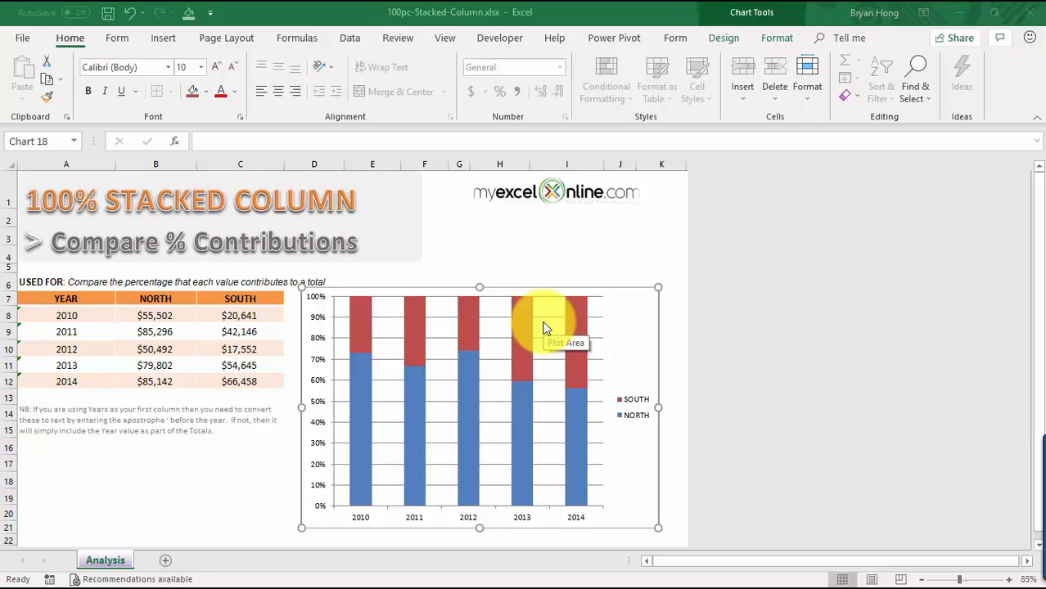
mouse_move(491, 329)
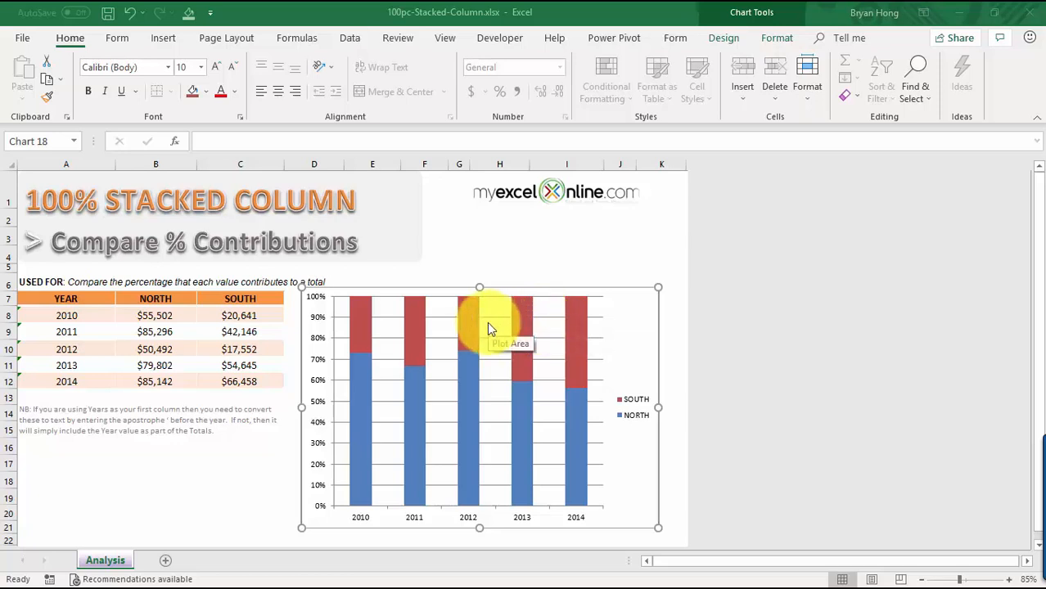
mouse_move(376, 454)
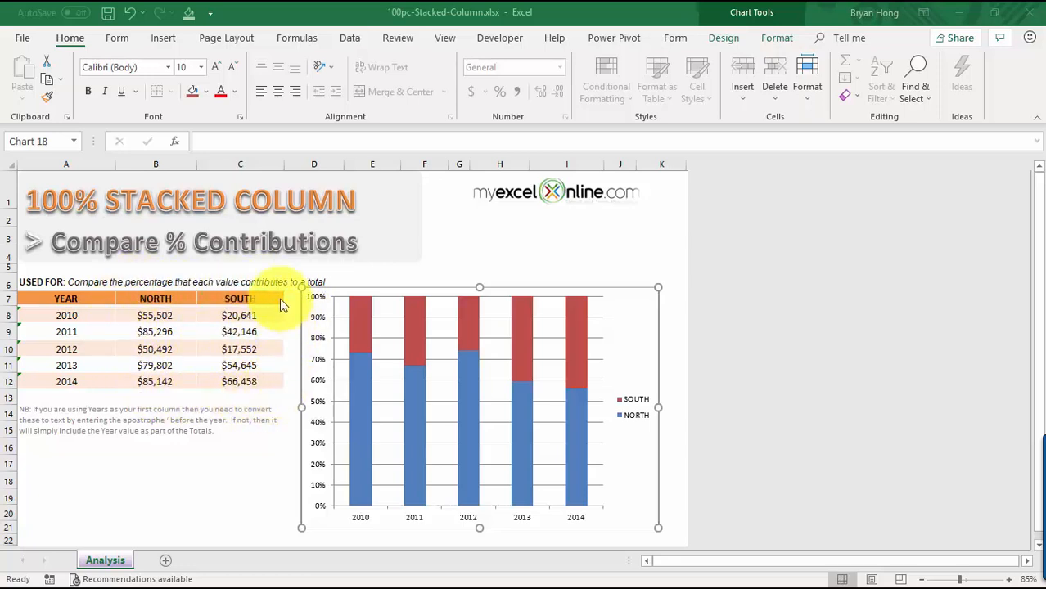
mouse_move(262, 401)
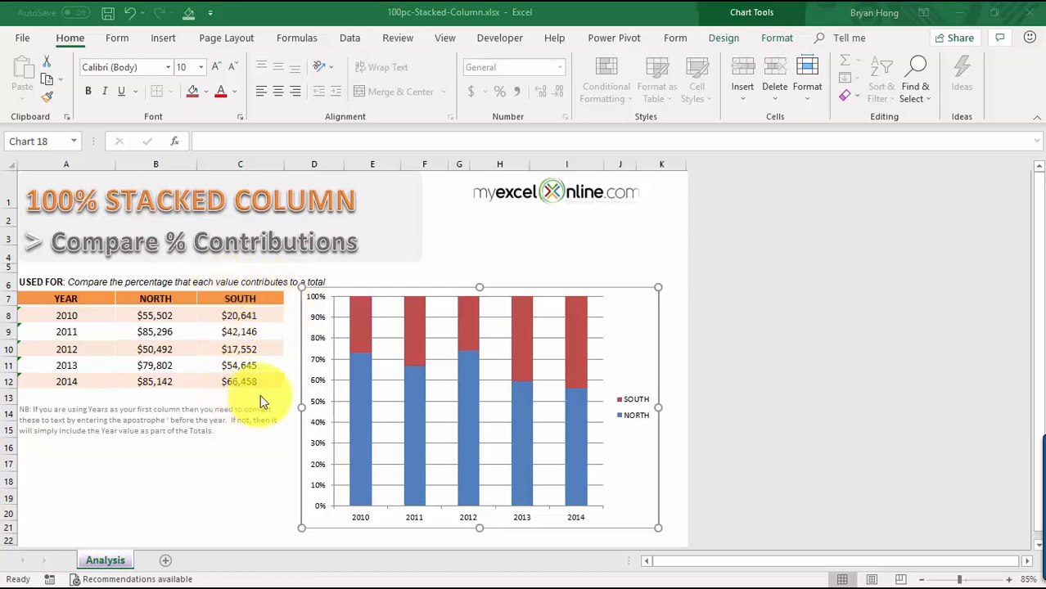
mouse_move(379, 397)
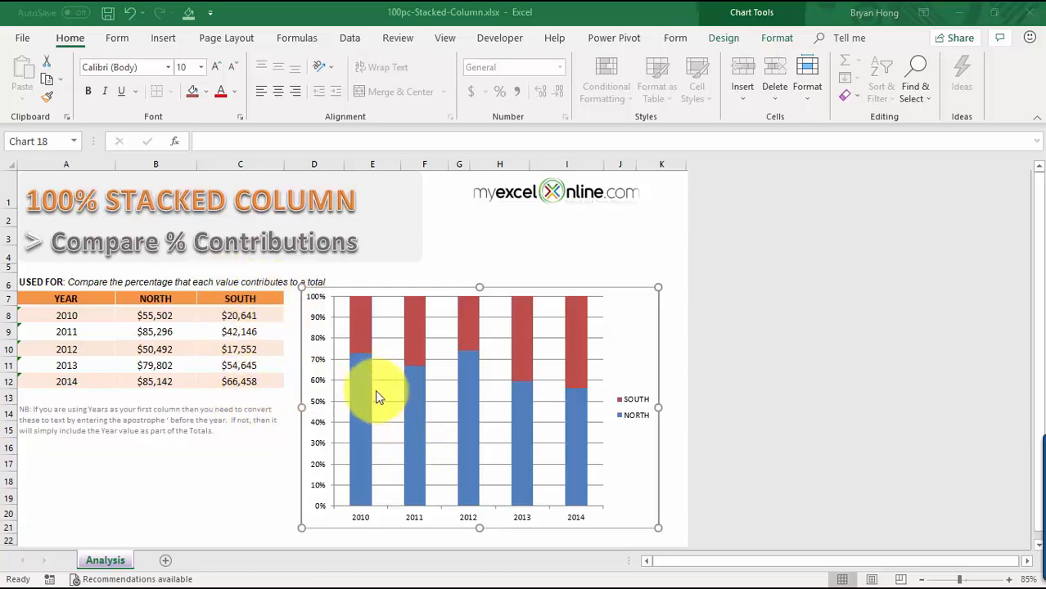
mouse_move(278, 373)
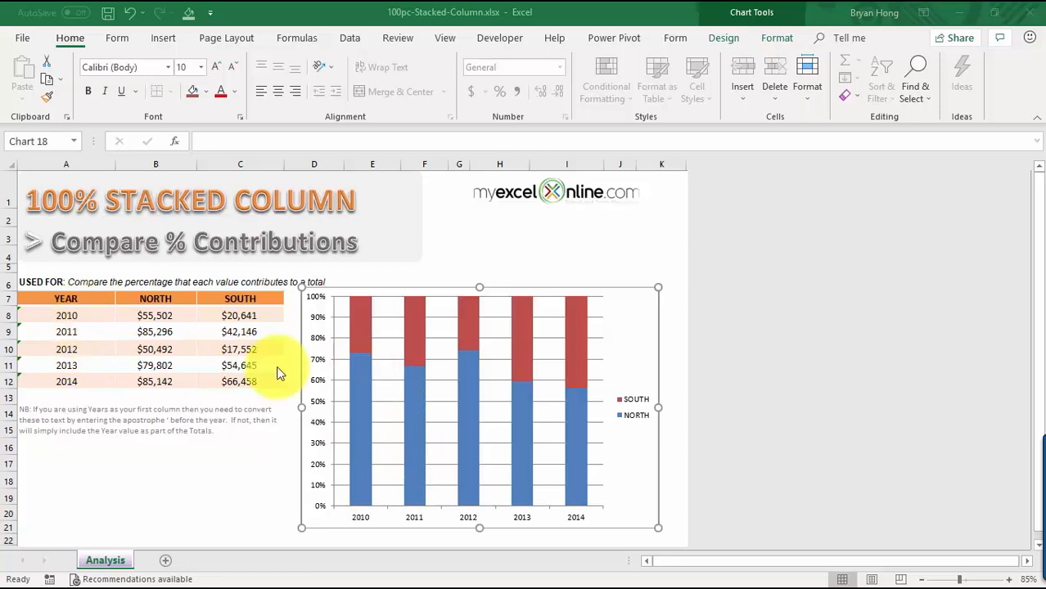
mouse_move(376, 380)
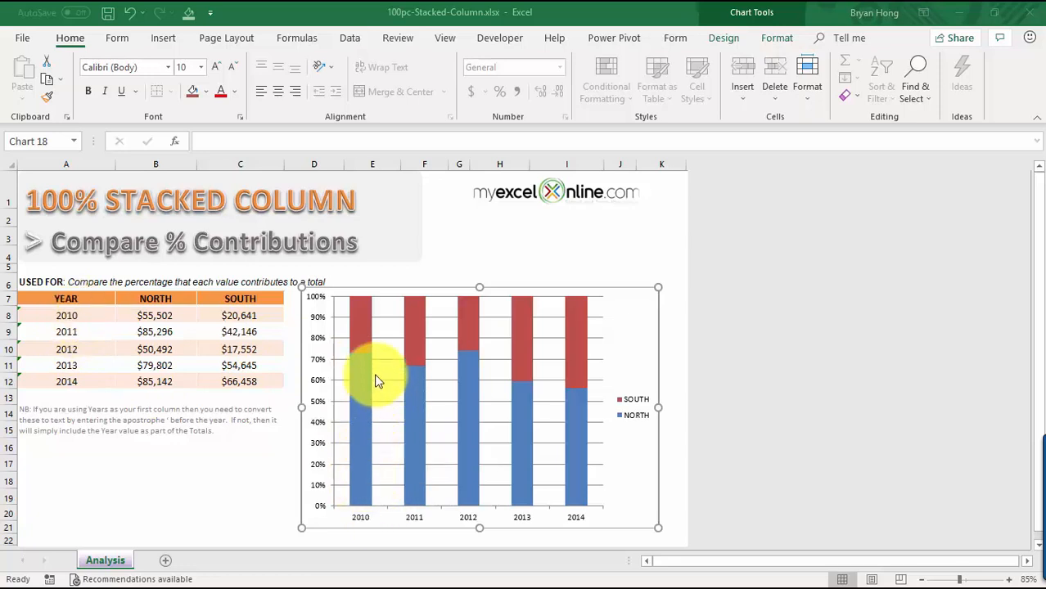
mouse_move(375, 393)
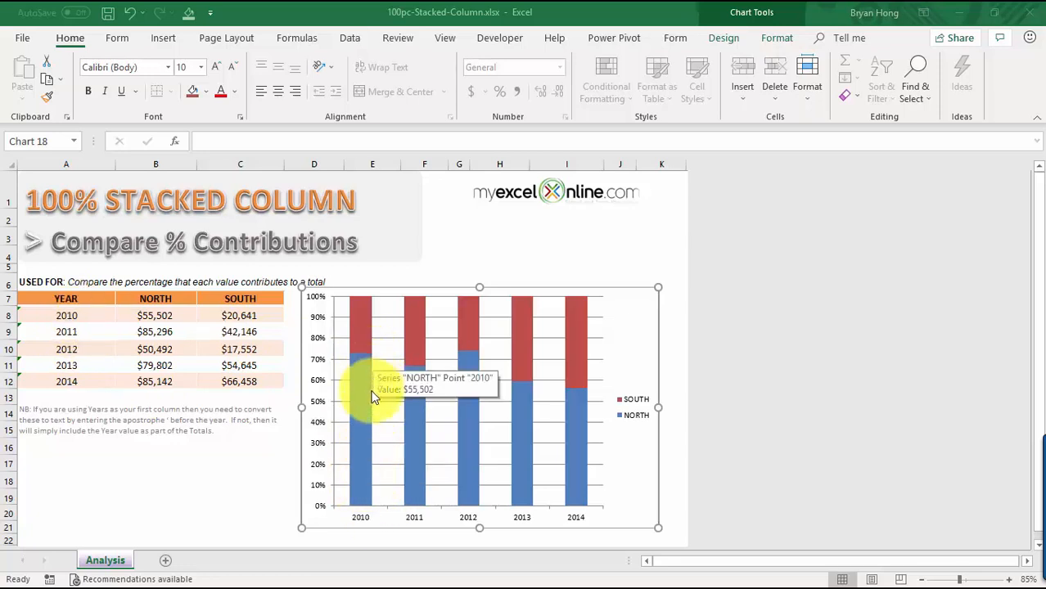
mouse_move(358, 353)
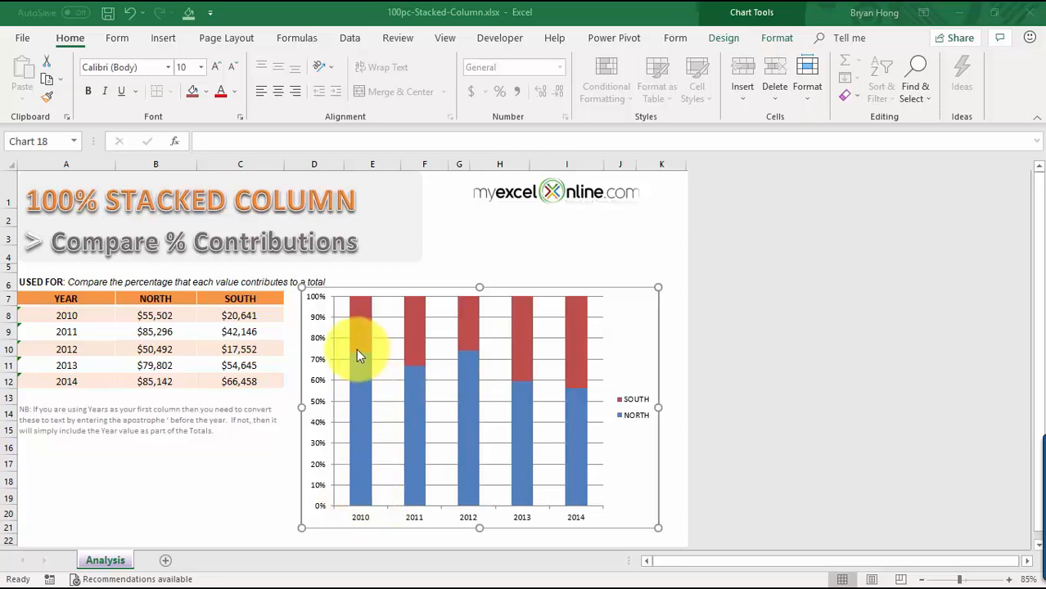
mouse_move(295, 481)
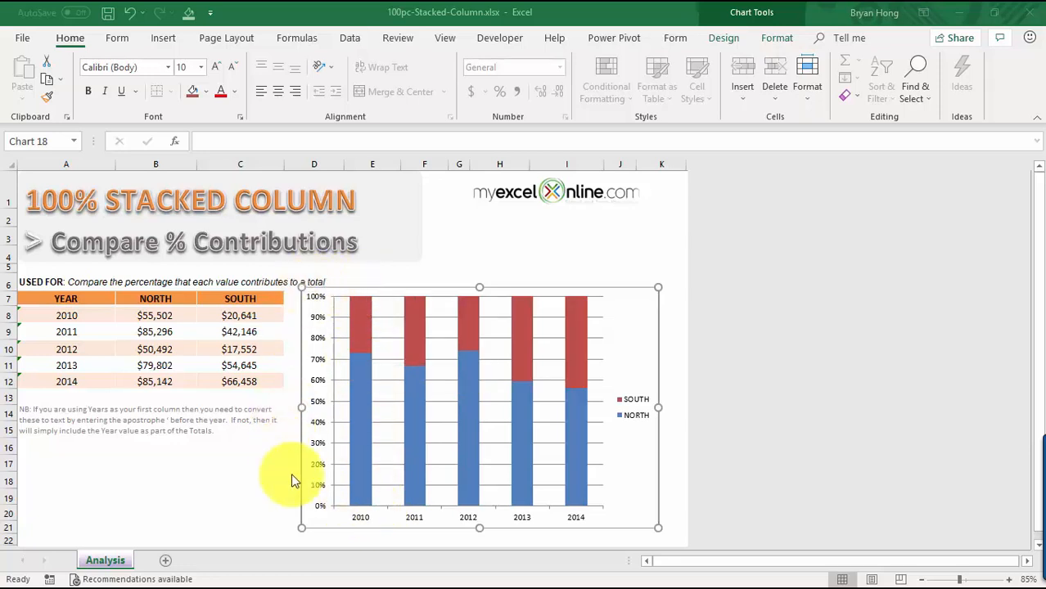
mouse_move(352, 338)
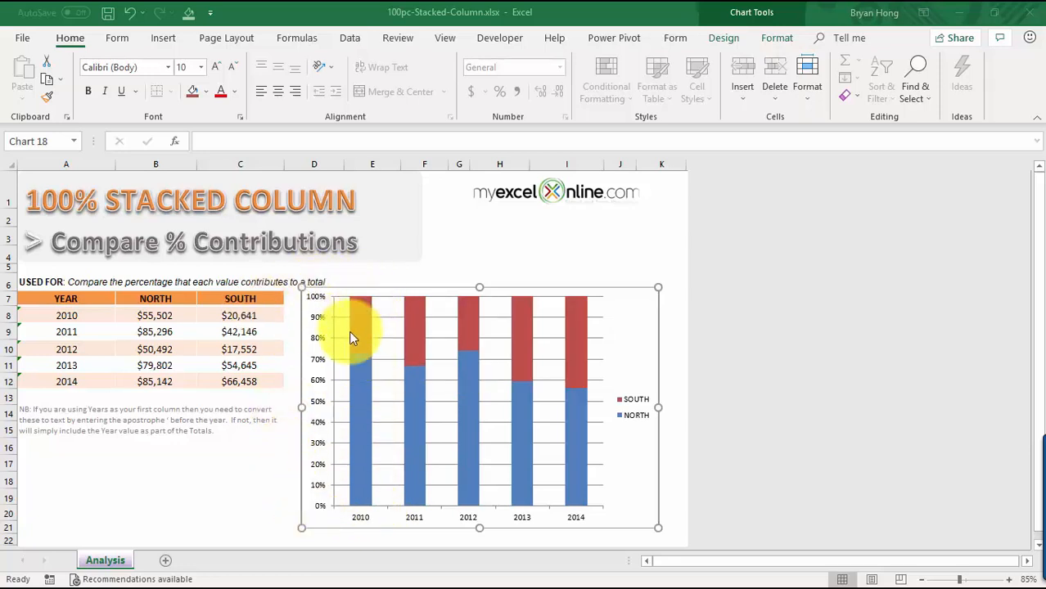
mouse_move(348, 343)
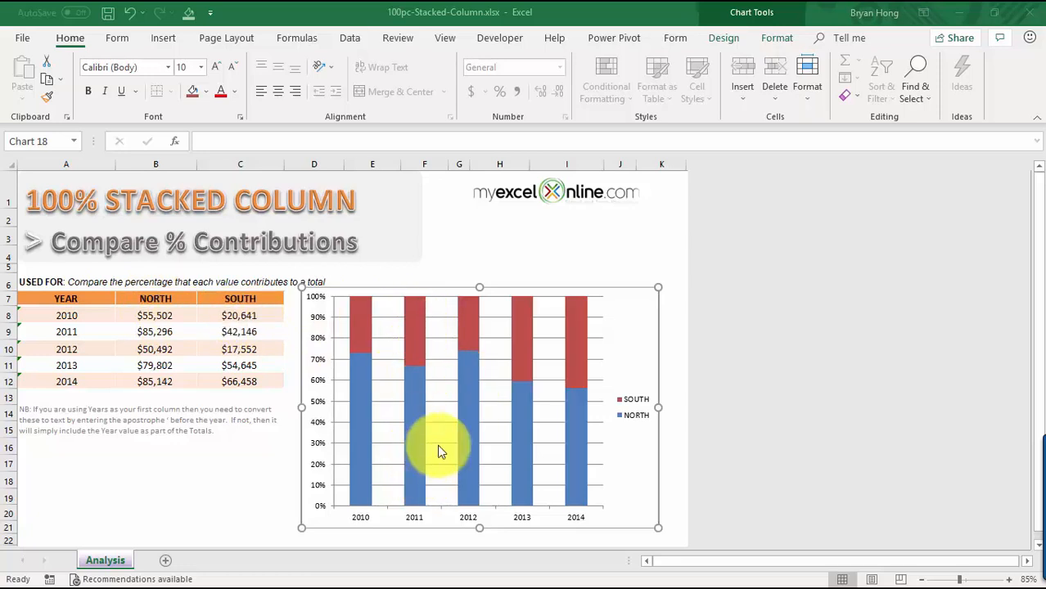
mouse_move(527, 362)
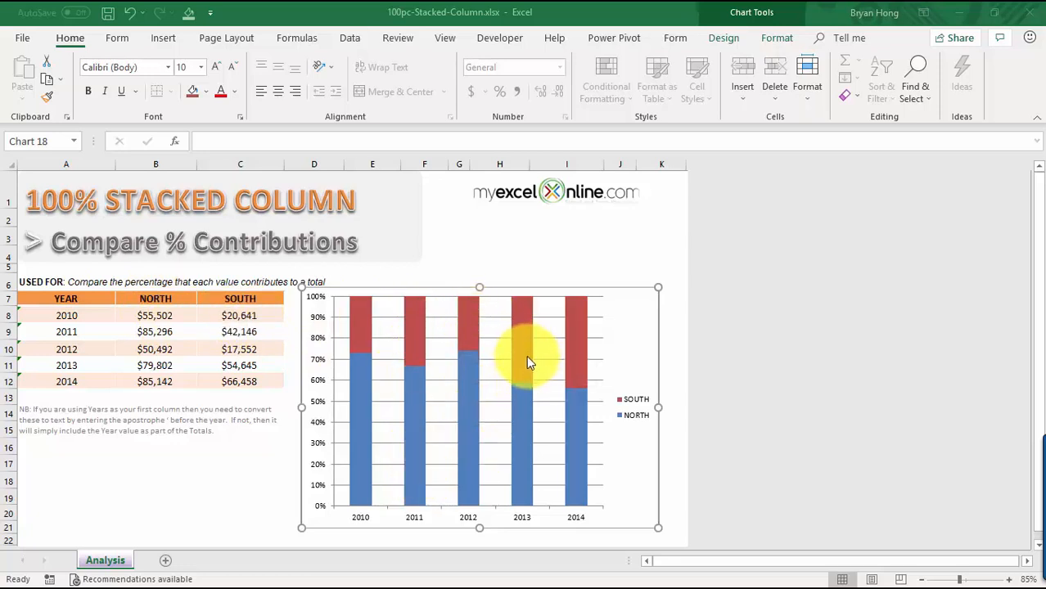
mouse_move(581, 470)
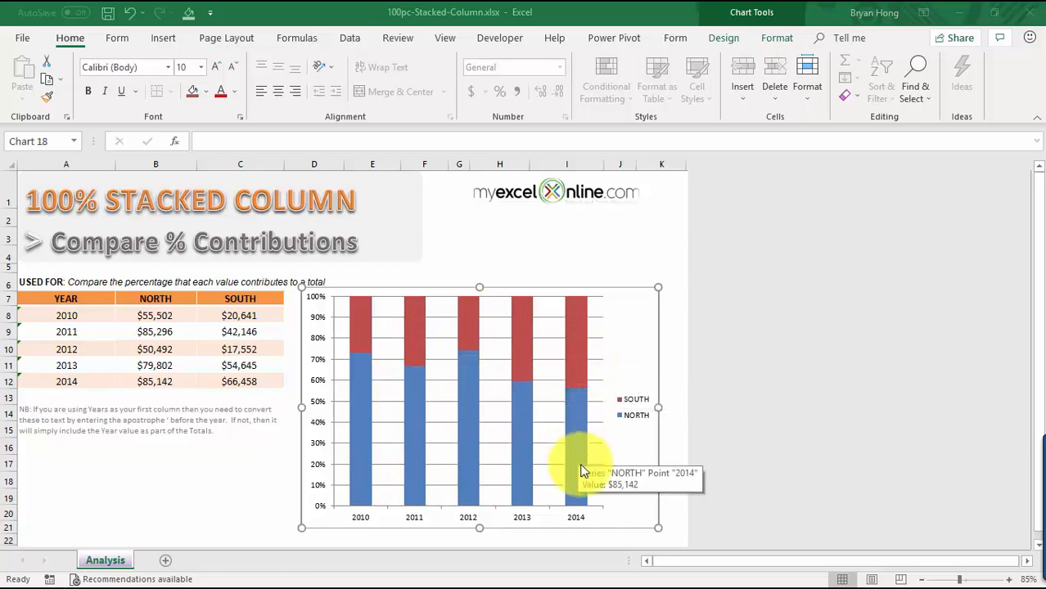
mouse_move(352, 331)
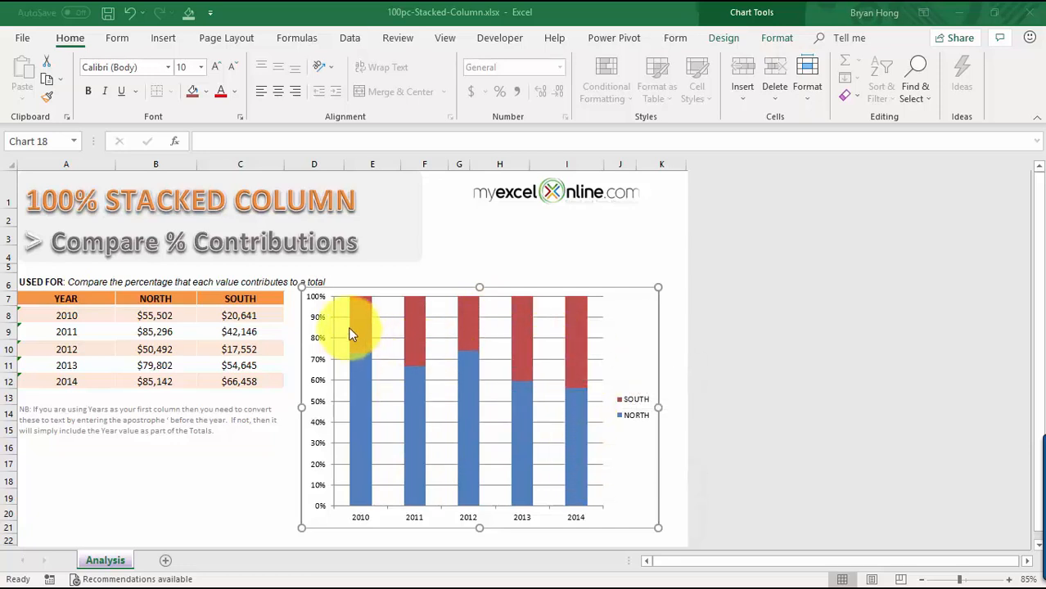
mouse_move(419, 344)
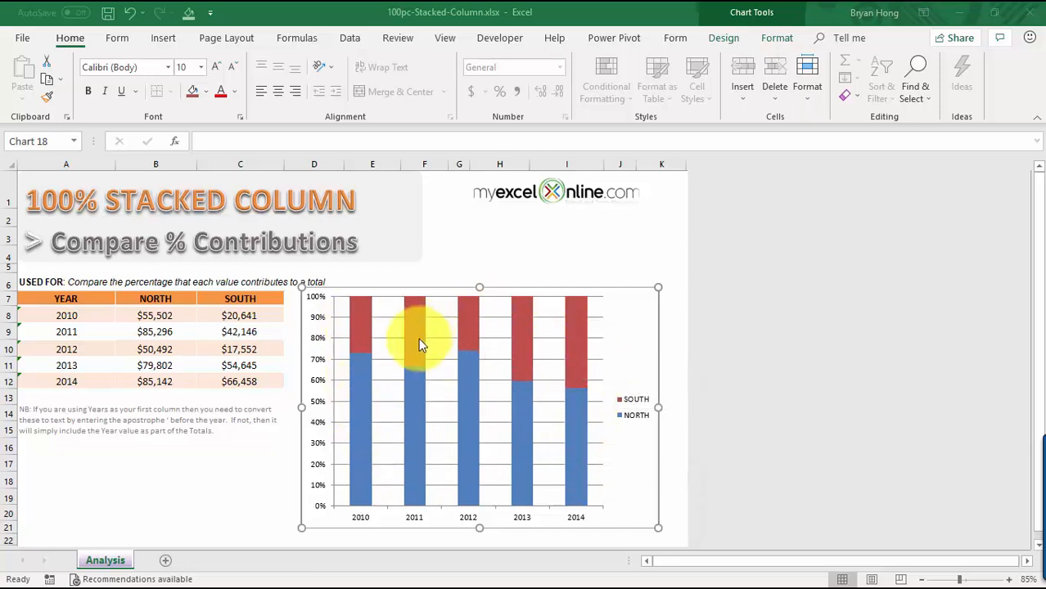
mouse_move(561, 448)
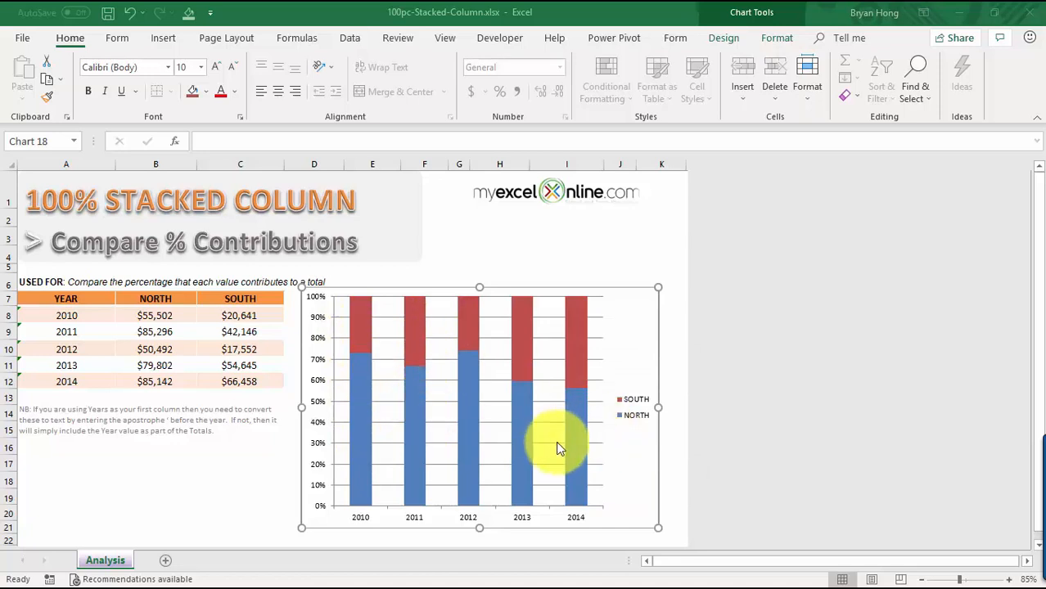
mouse_move(499, 369)
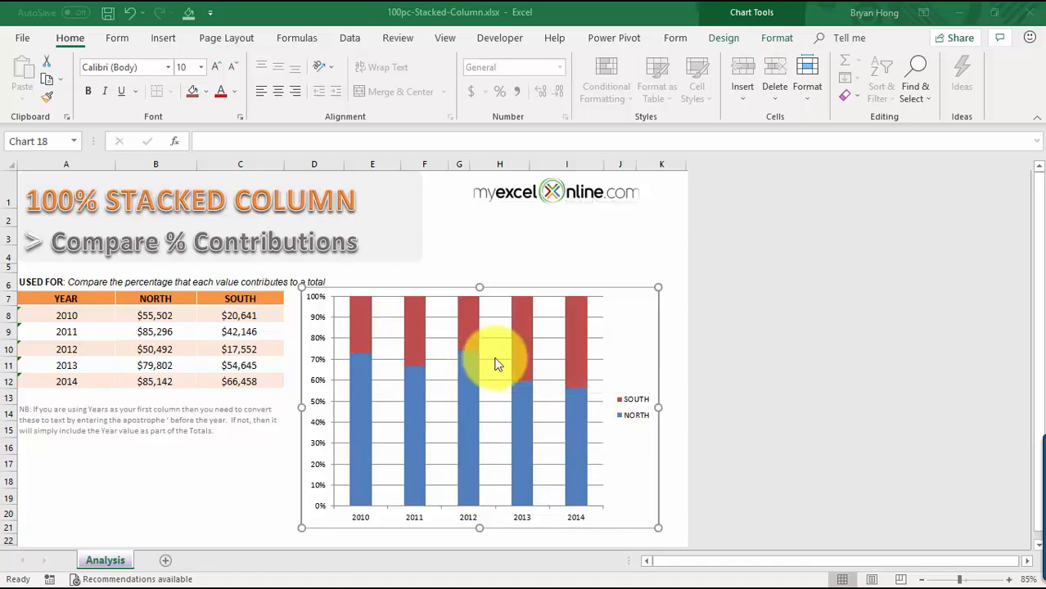
mouse_move(219, 373)
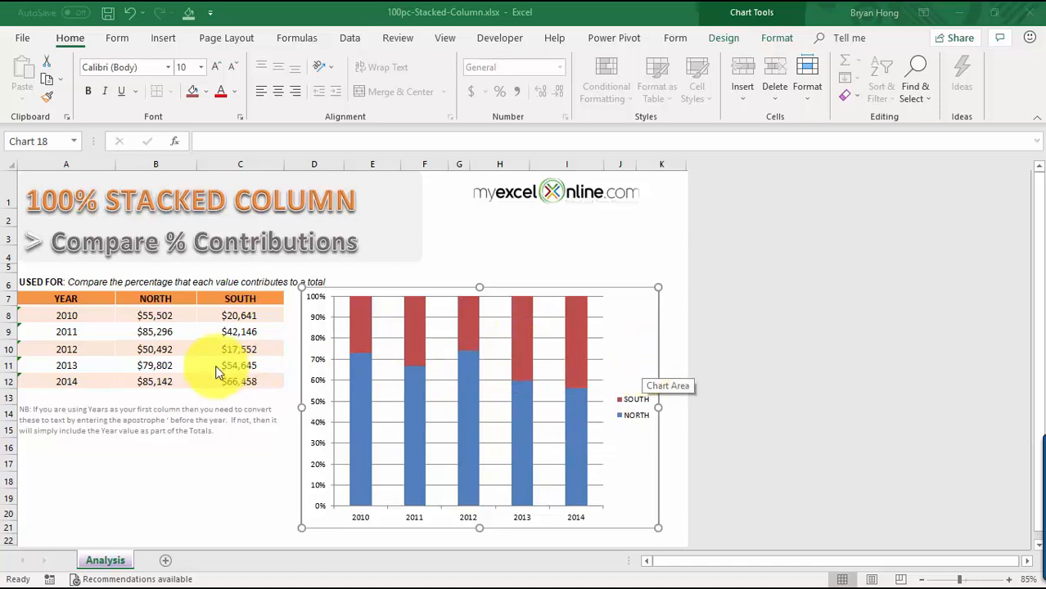
mouse_move(341, 291)
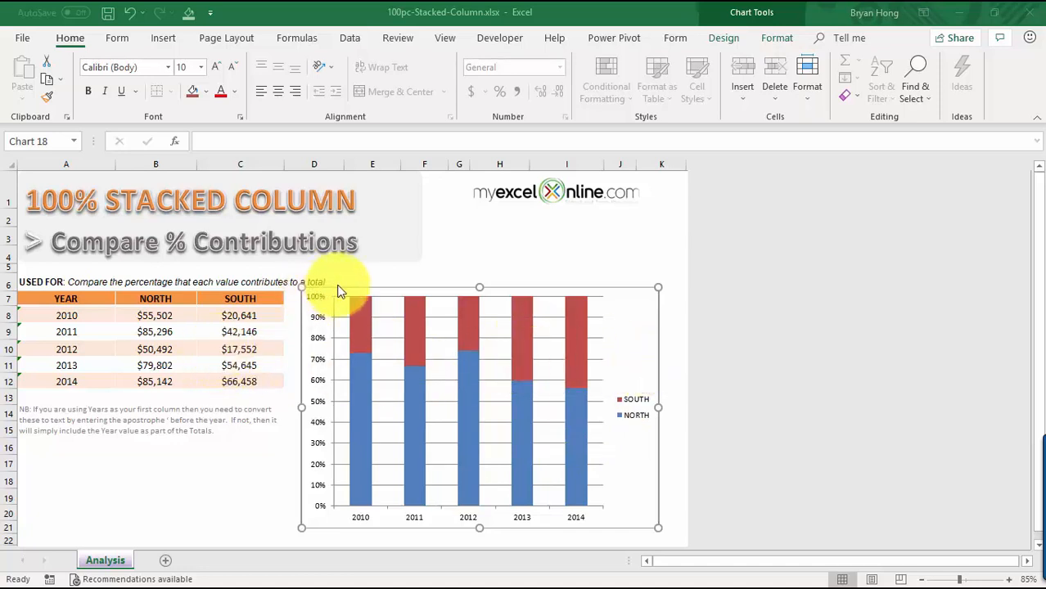
Clear the example chart, check the text-stored 2010 year, and select A7:C12.
left_click(629, 312)
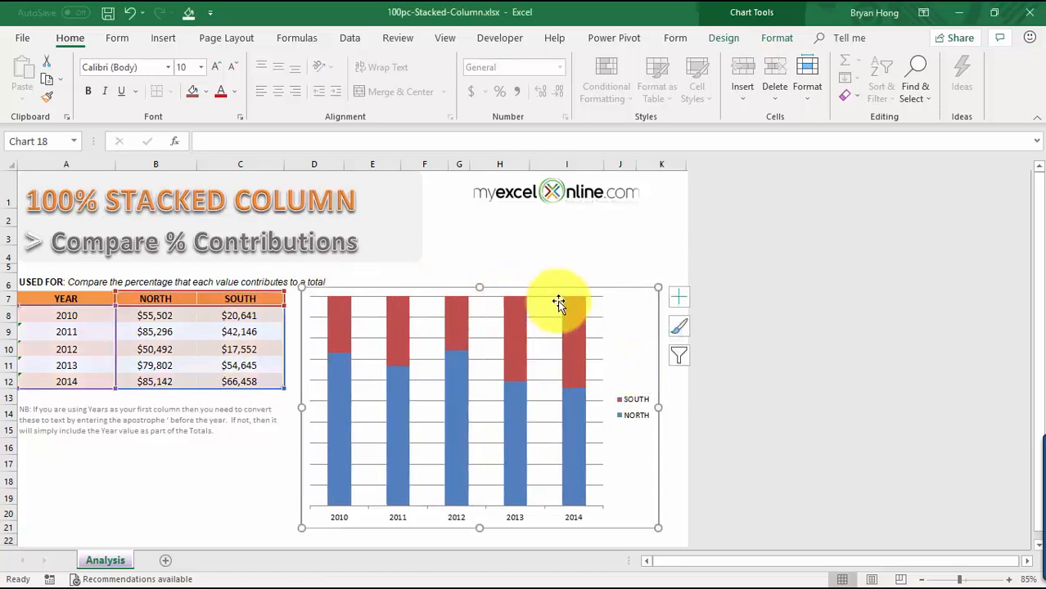
left_click(65, 331)
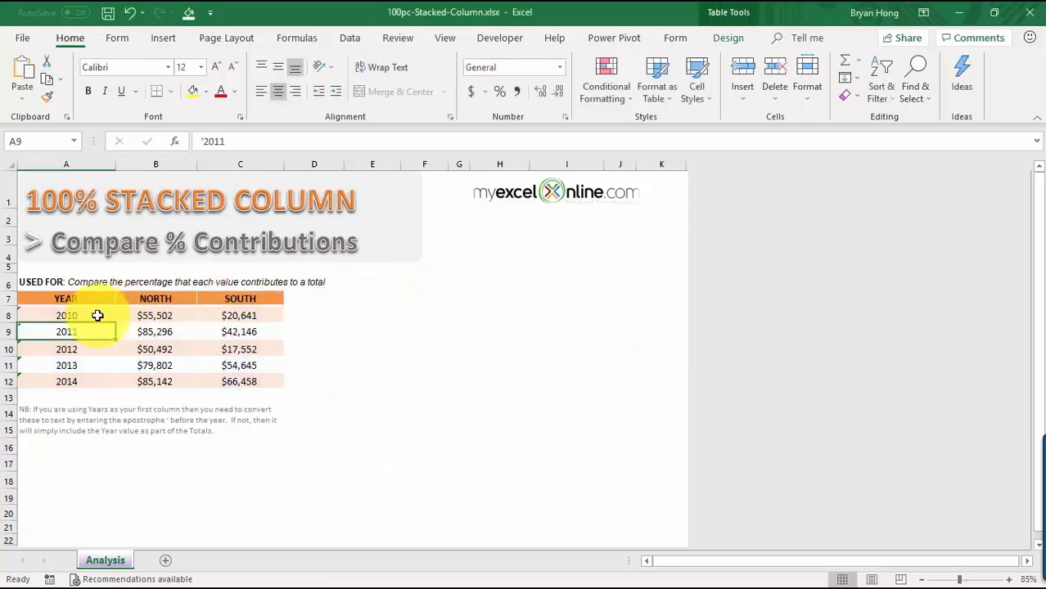
left_click(65, 315)
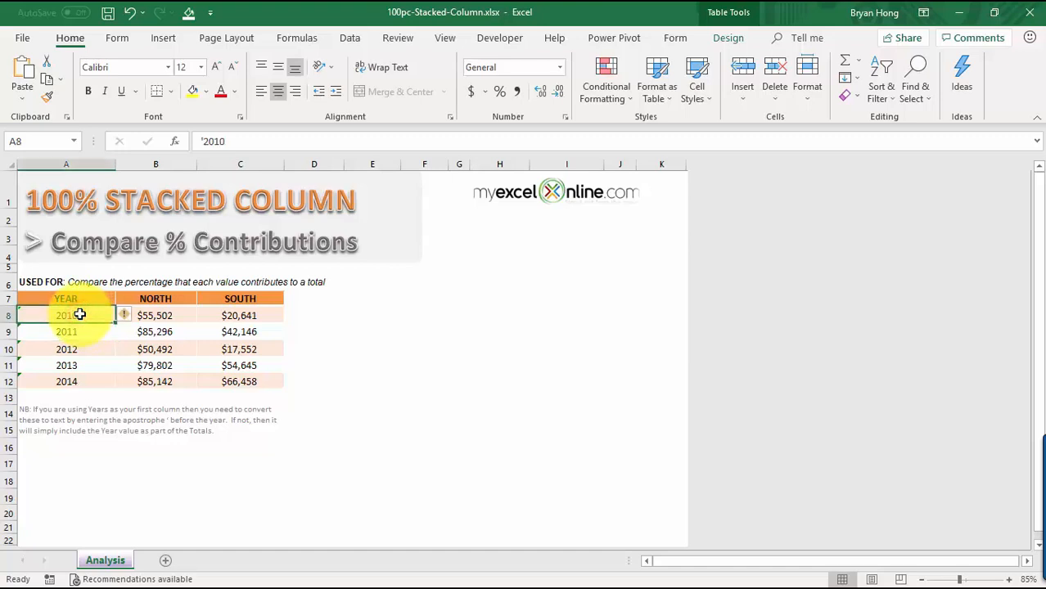
left_click_drag(65, 298, 237, 381)
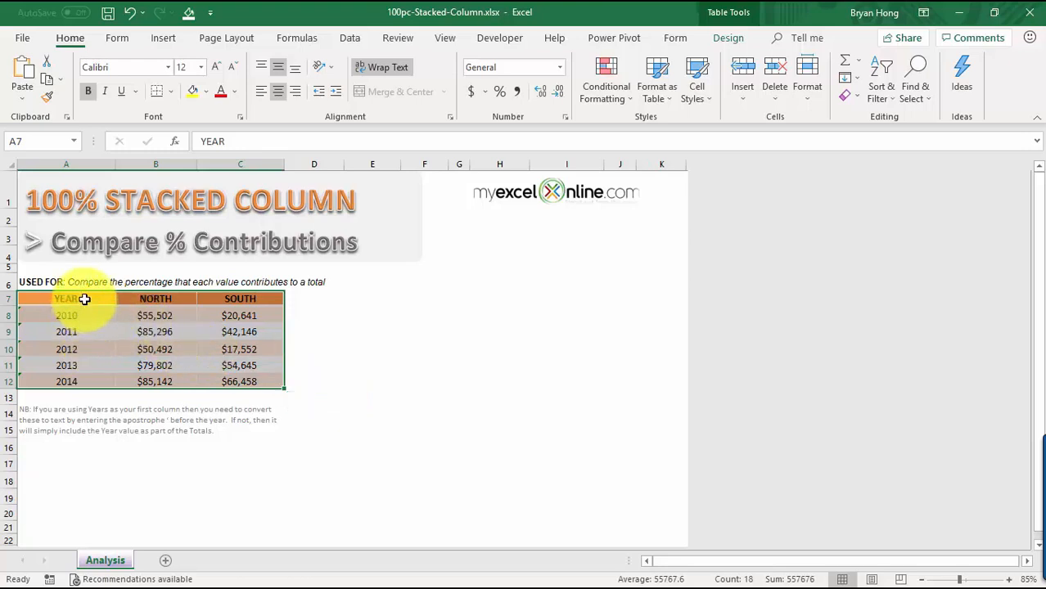
mouse_move(84, 384)
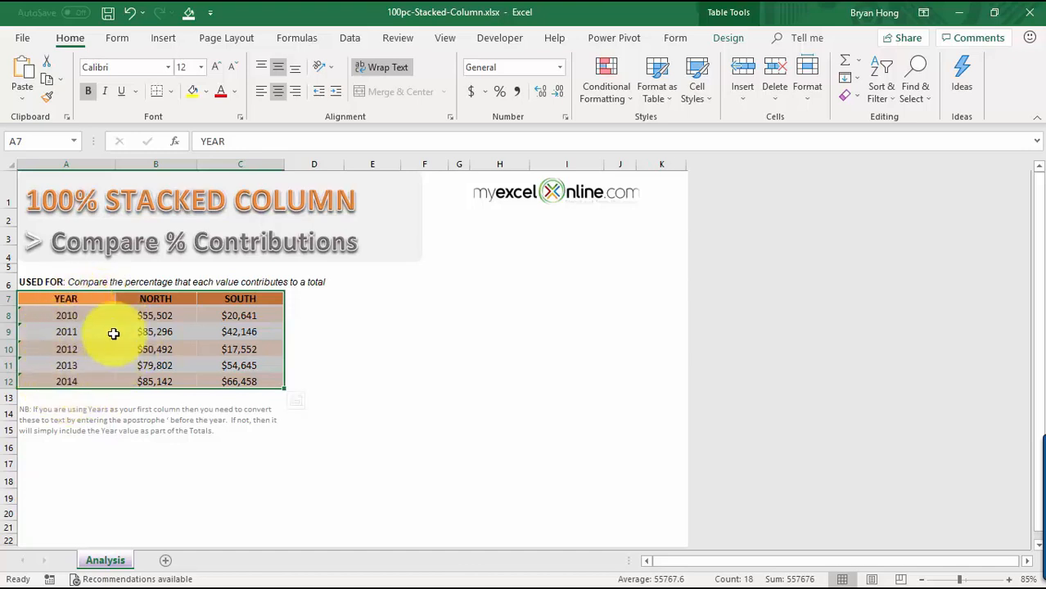
mouse_move(93, 354)
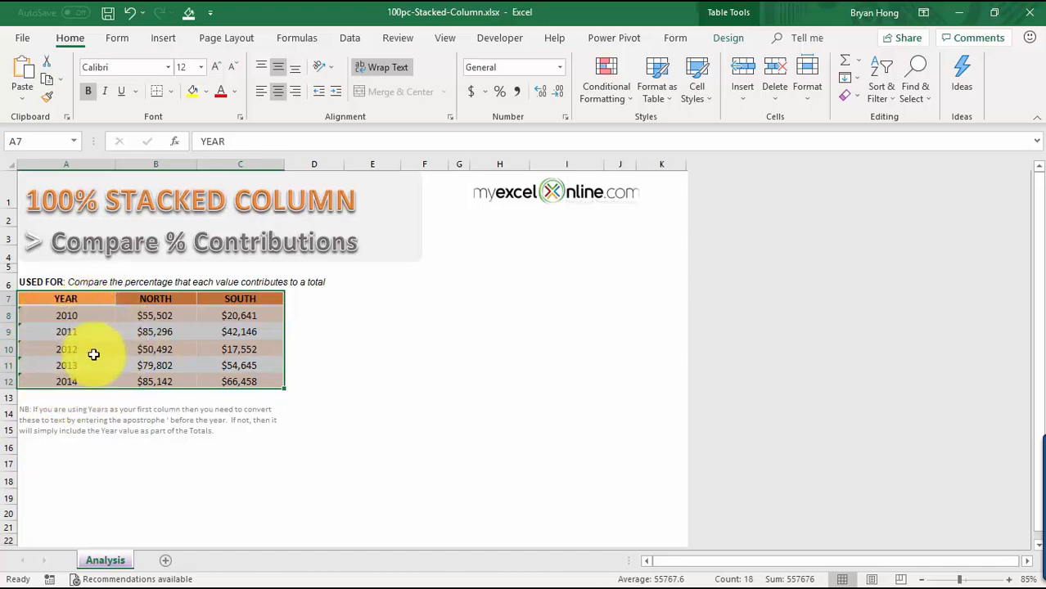
mouse_move(58, 319)
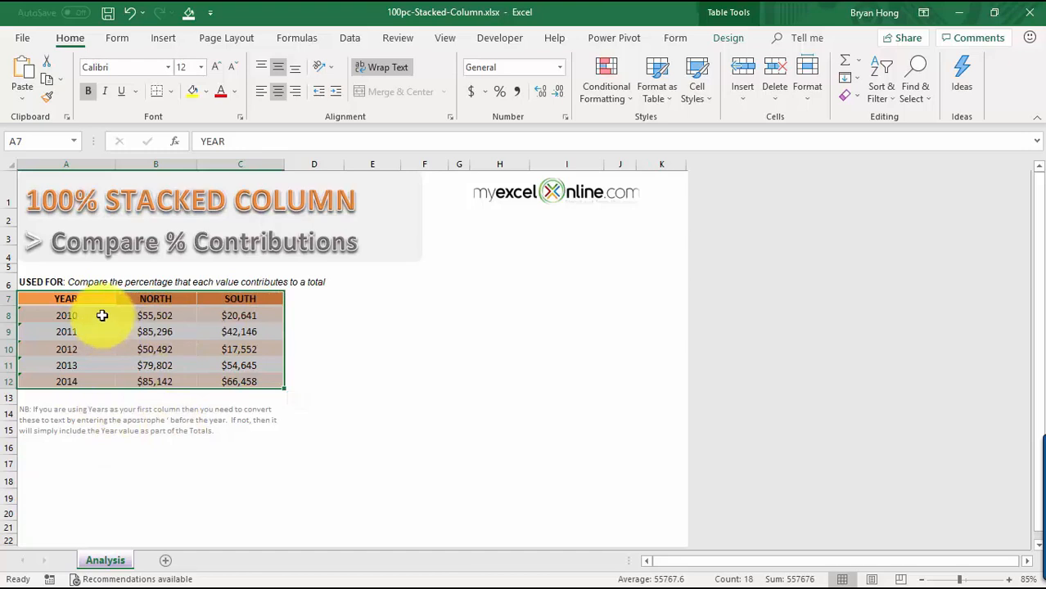
left_click(97, 316)
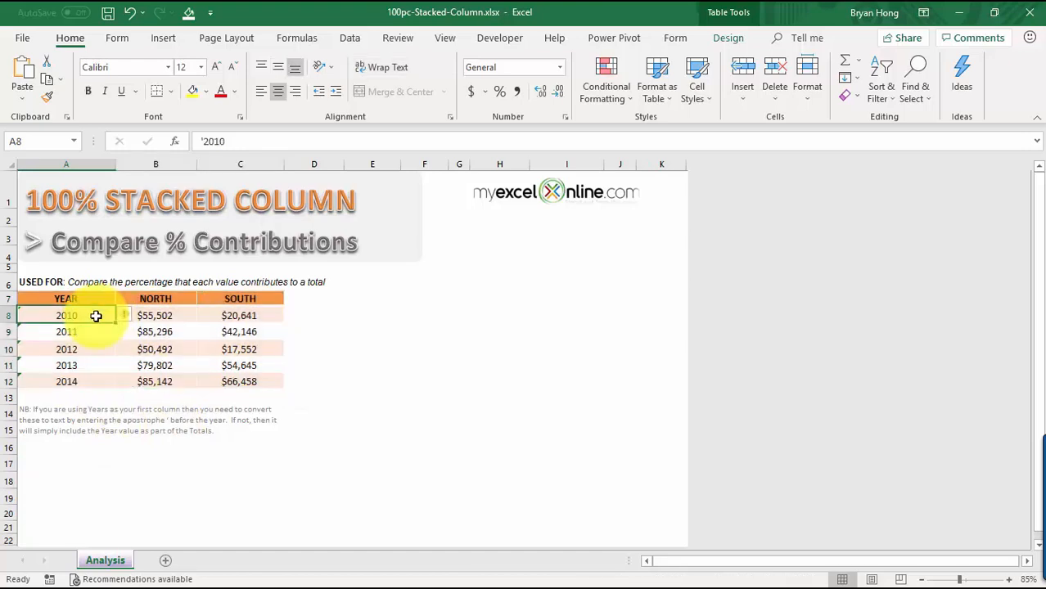
left_click(212, 141)
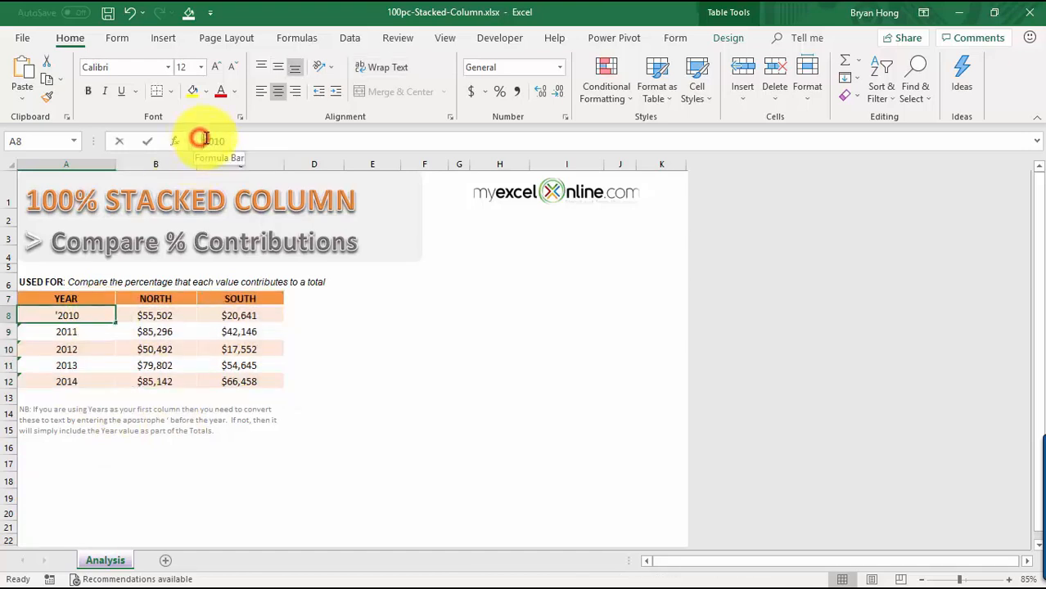
double_click(68, 315)
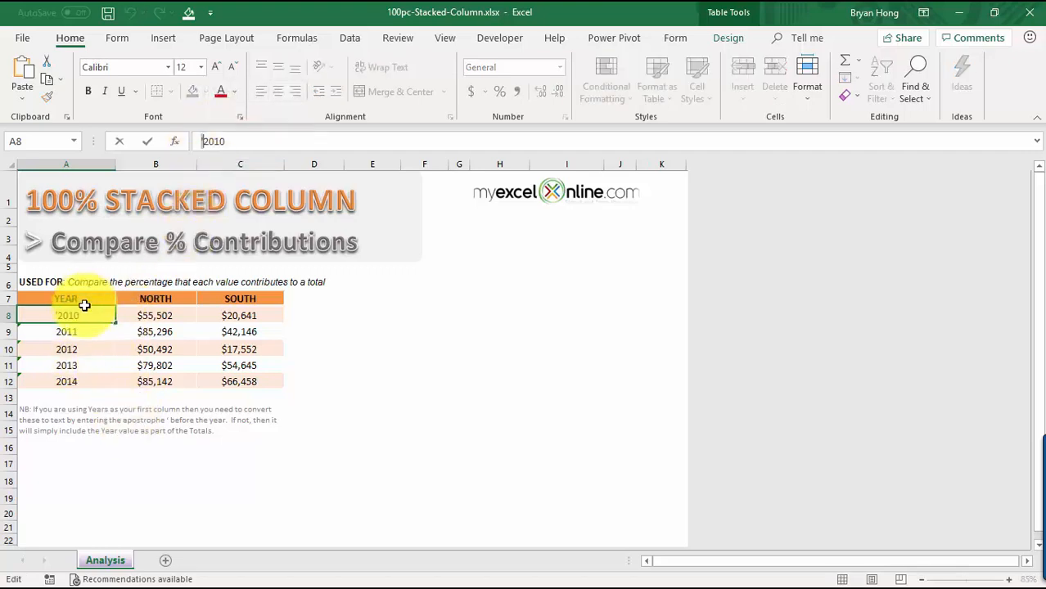
left_click(66, 350)
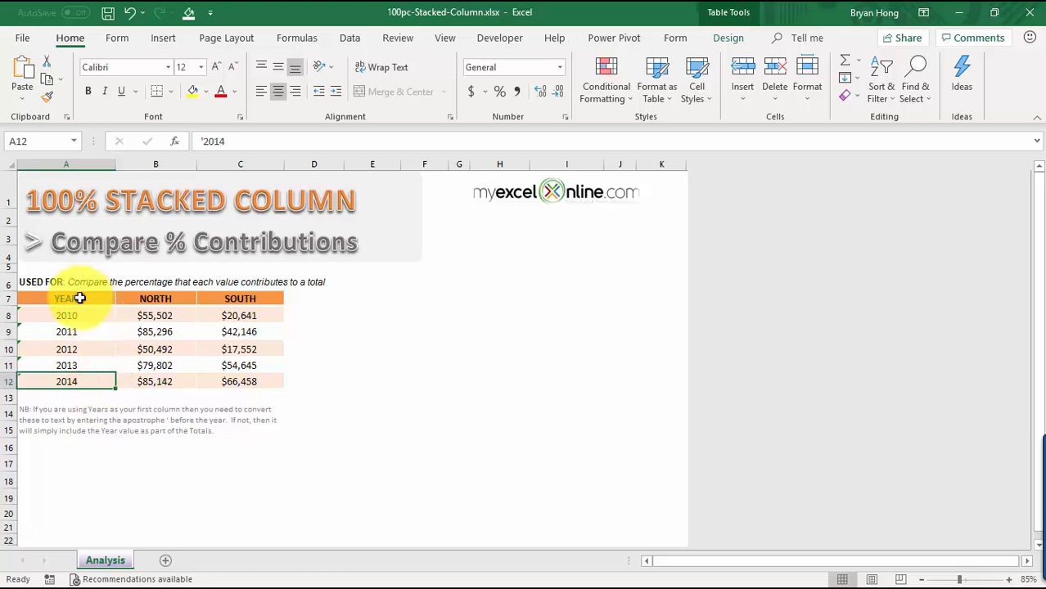
left_click_drag(65, 299, 239, 381)
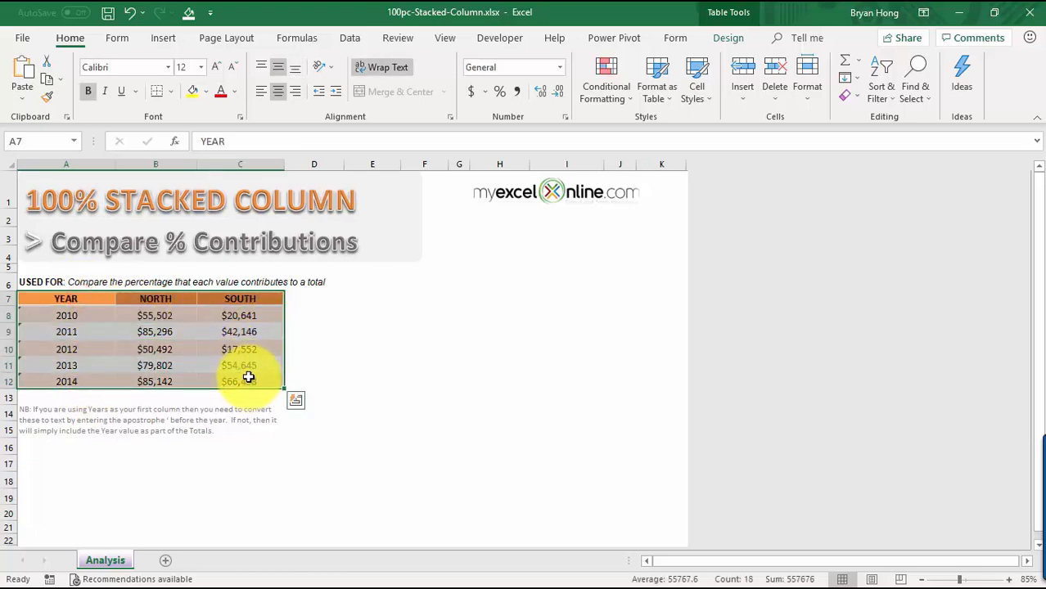
mouse_move(194, 80)
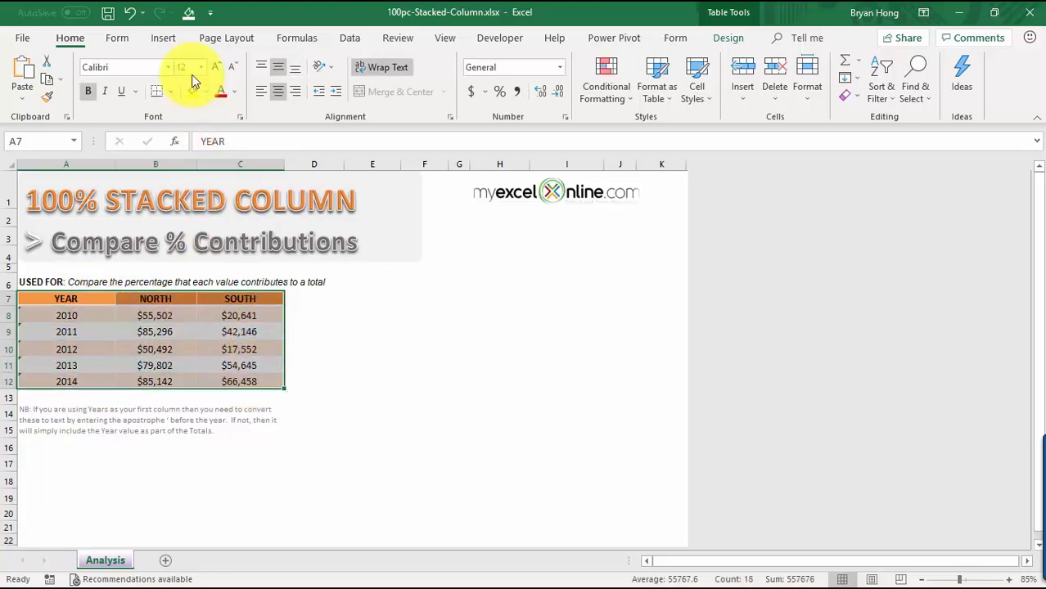
Insert a 100% Stacked Column chart from Recommended Charts, with years 2010–2014 along the axis.
left_click(162, 37)
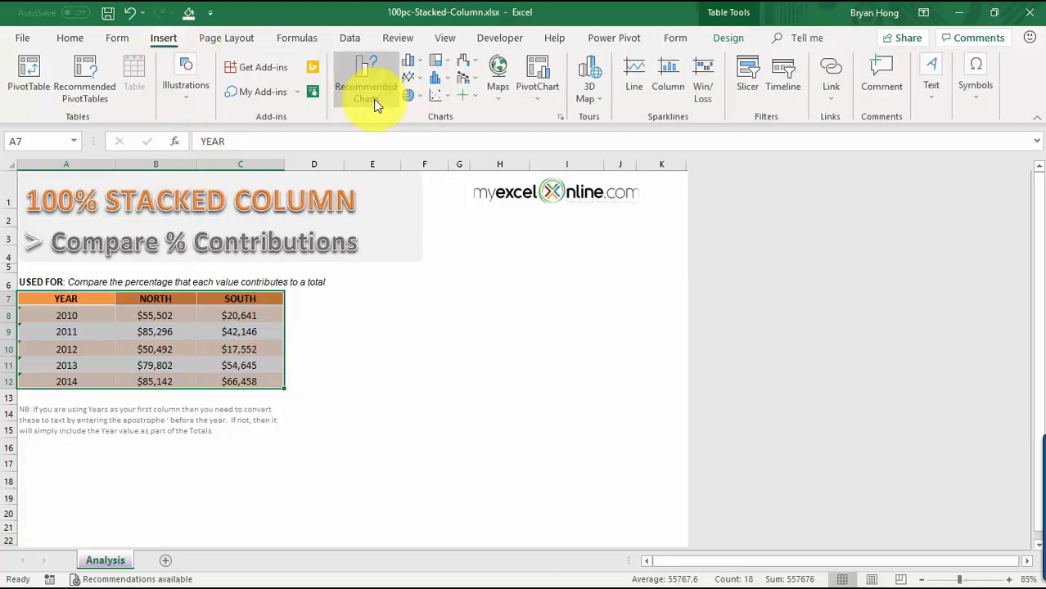
left_click(365, 78)
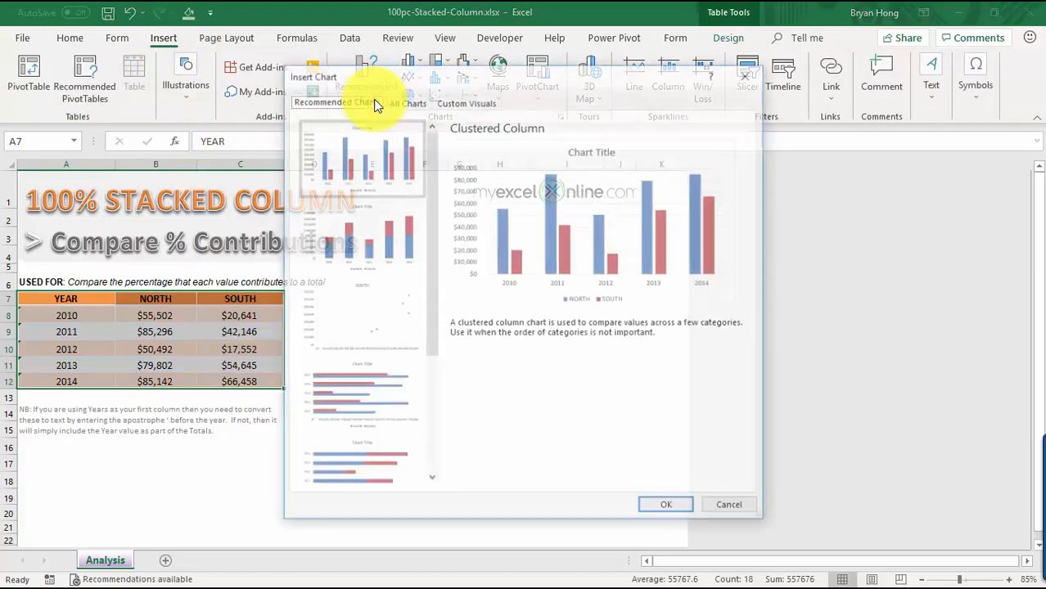
left_click(406, 100)
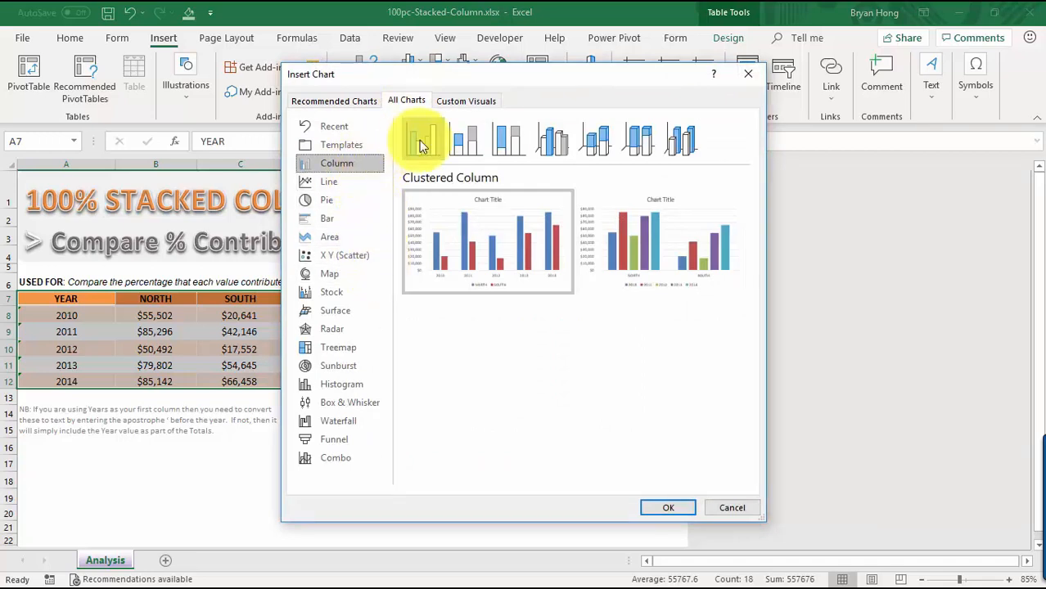
mouse_move(507, 139)
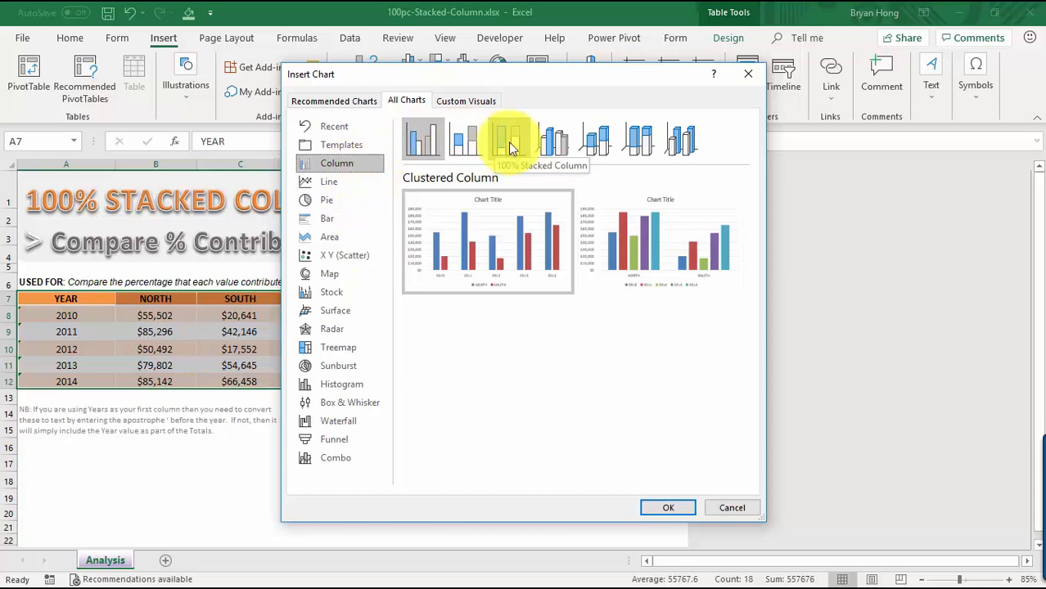
left_click(510, 139)
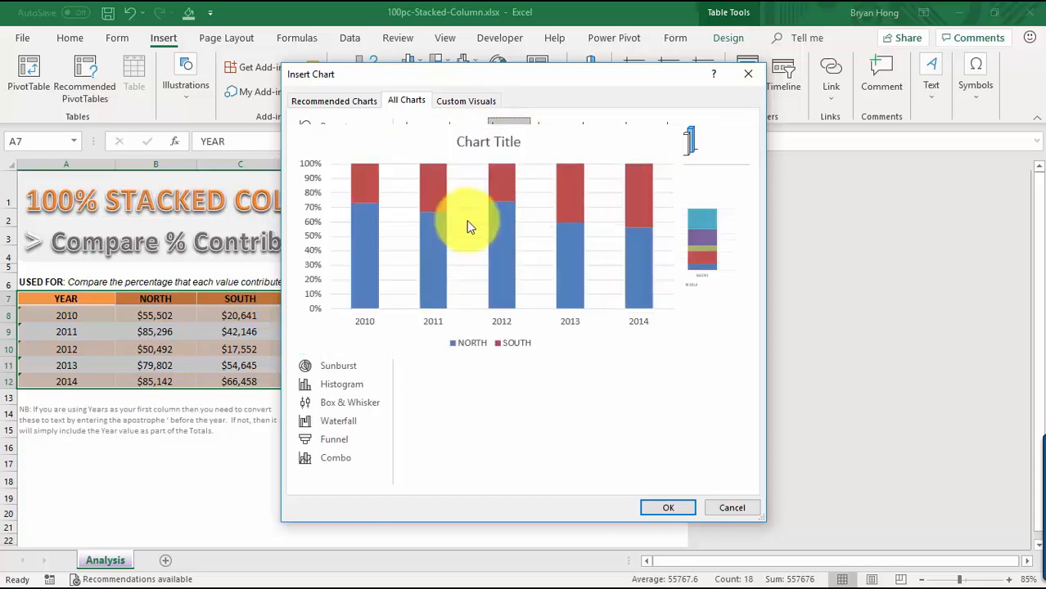
mouse_move(478, 238)
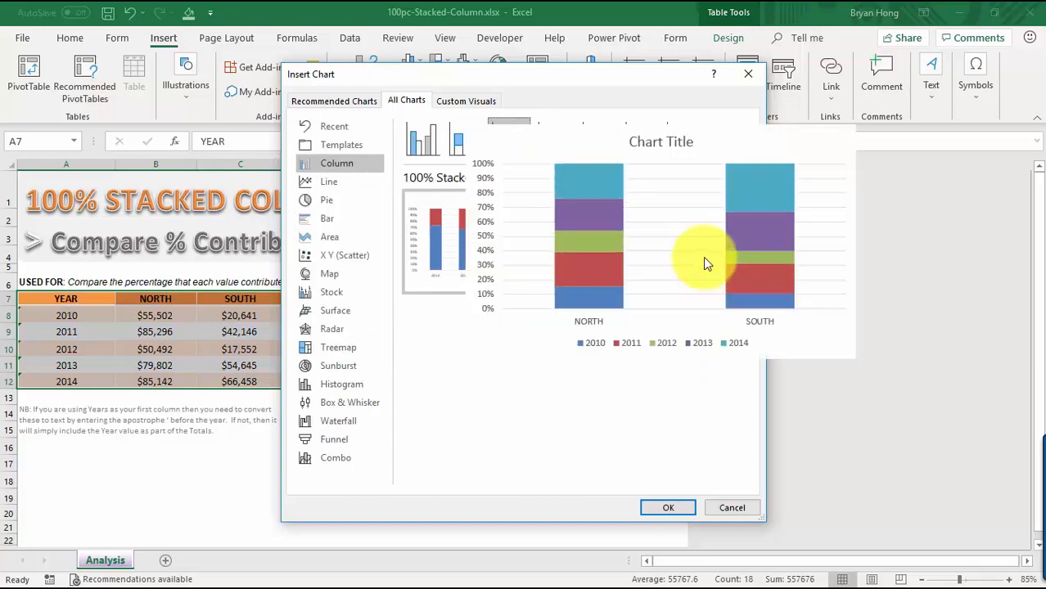
mouse_move(659, 254)
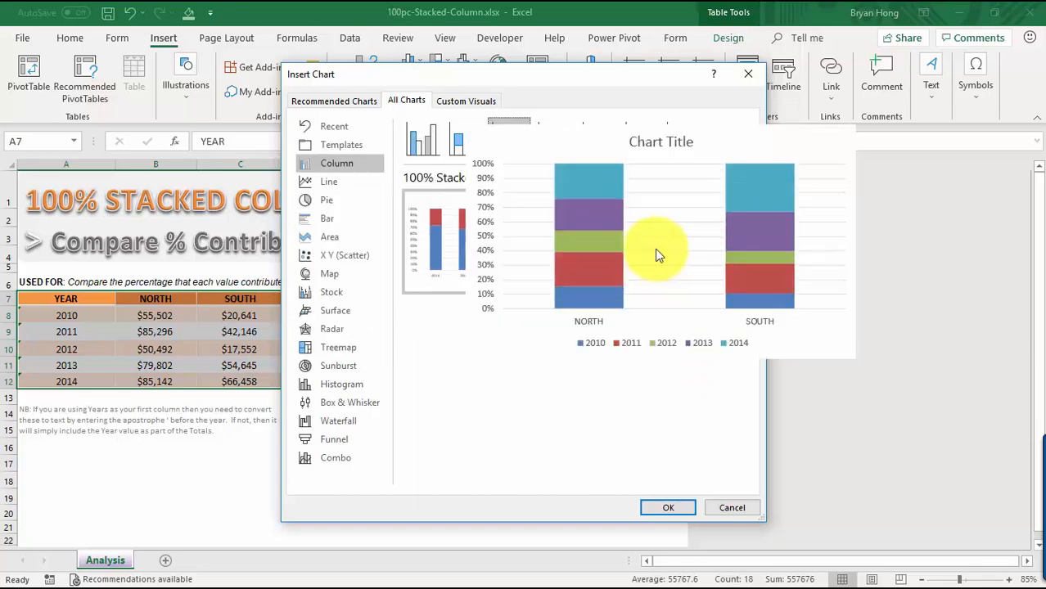
left_click(508, 139)
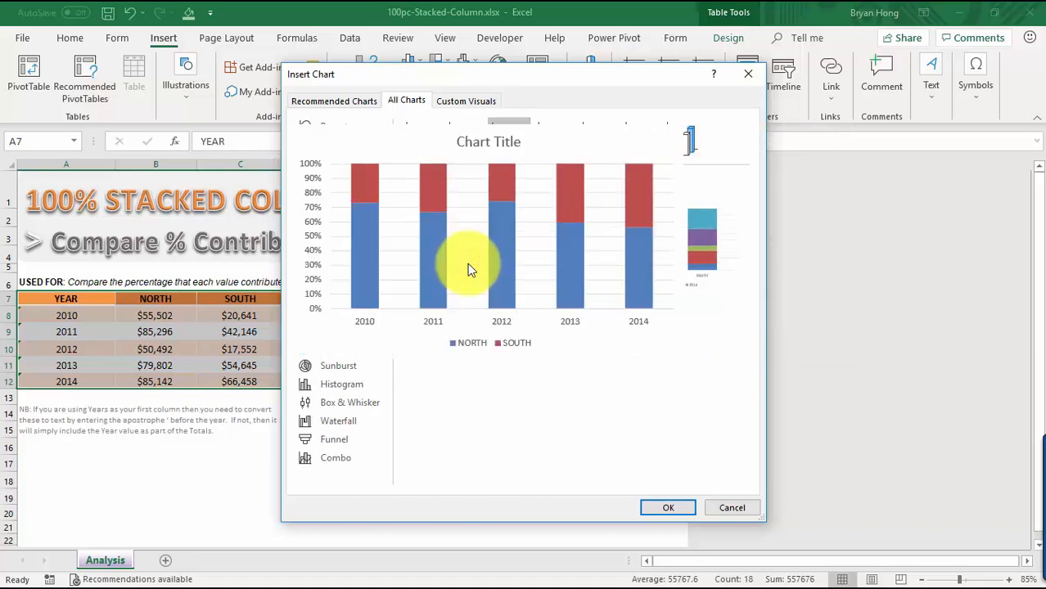
left_click(667, 507)
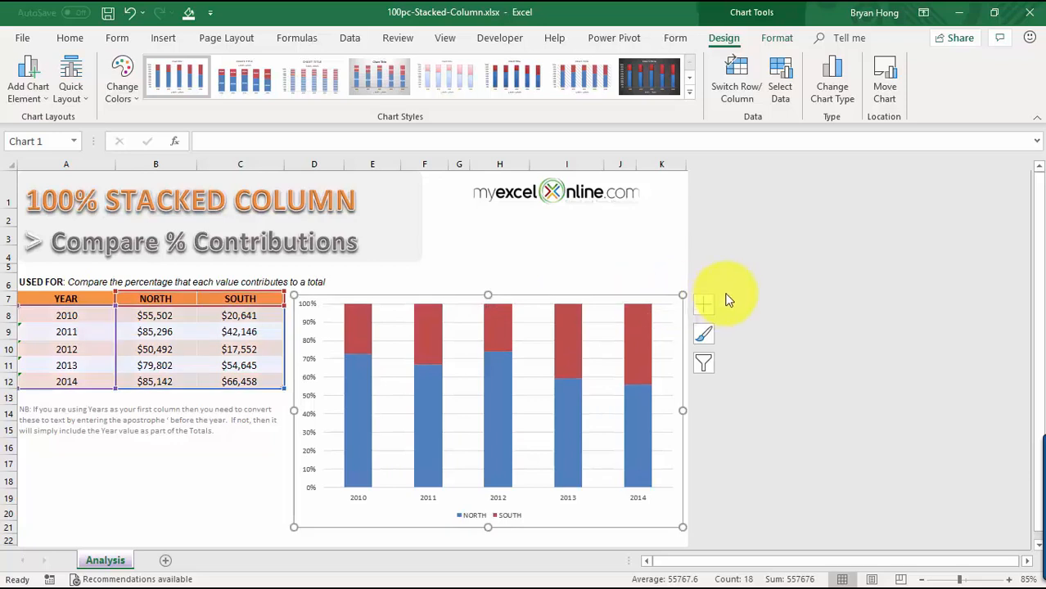
mouse_move(761, 134)
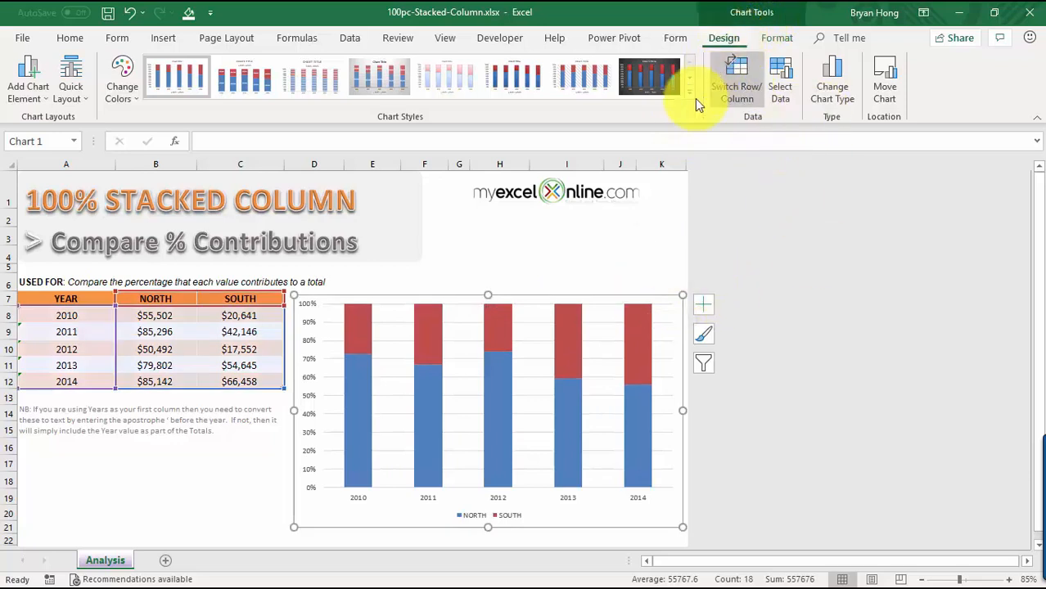
Apply a shaded, glossy gradient chart style to the North and South columns.
left_click(689, 90)
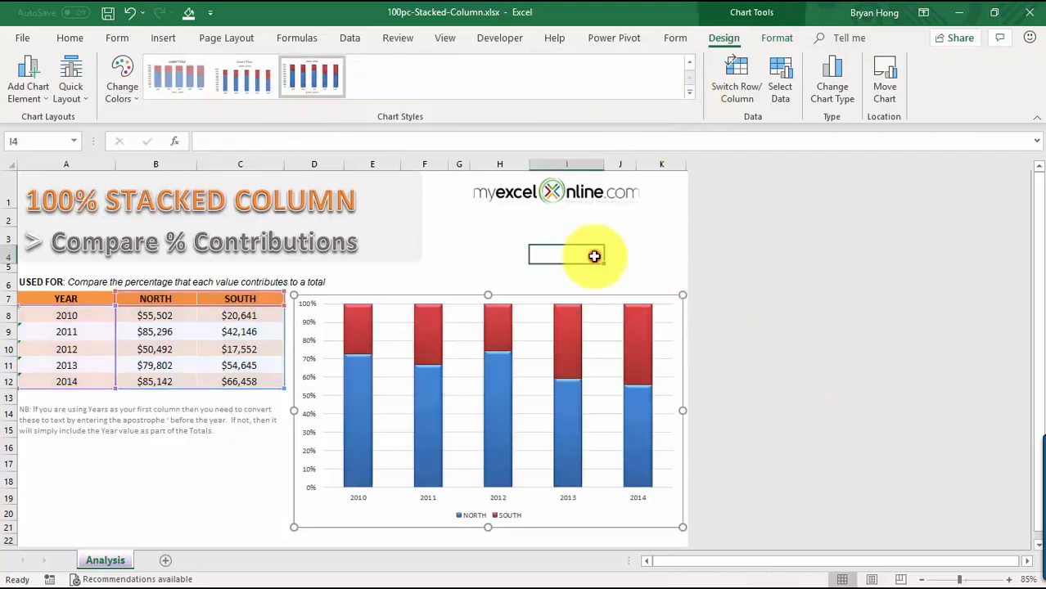
left_click(789, 327)
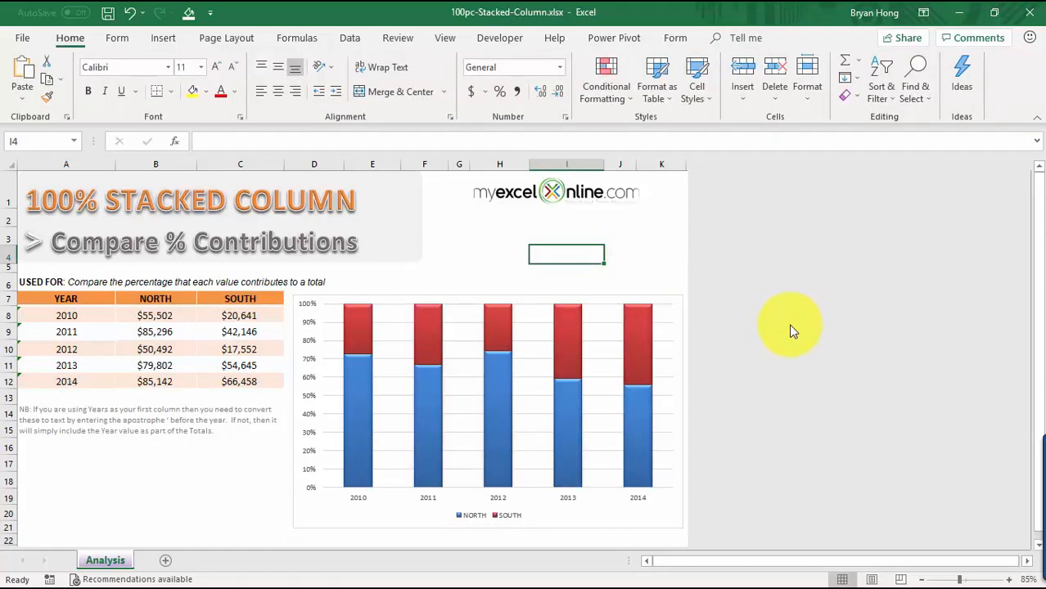